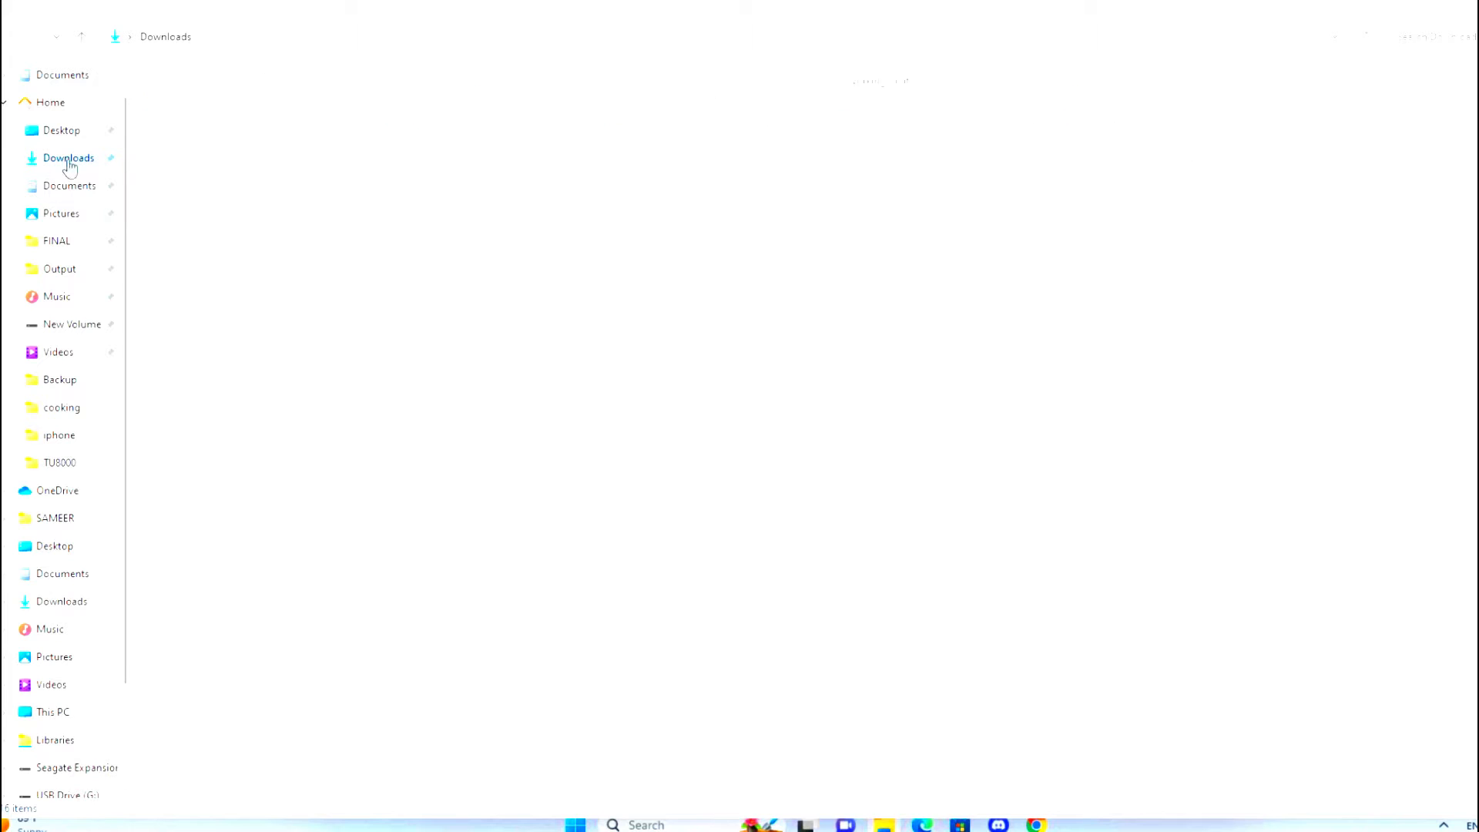
Step: Select Downloads in the File Explorer navigation pane
{"action": "left_click", "coordinate": [68, 157]}
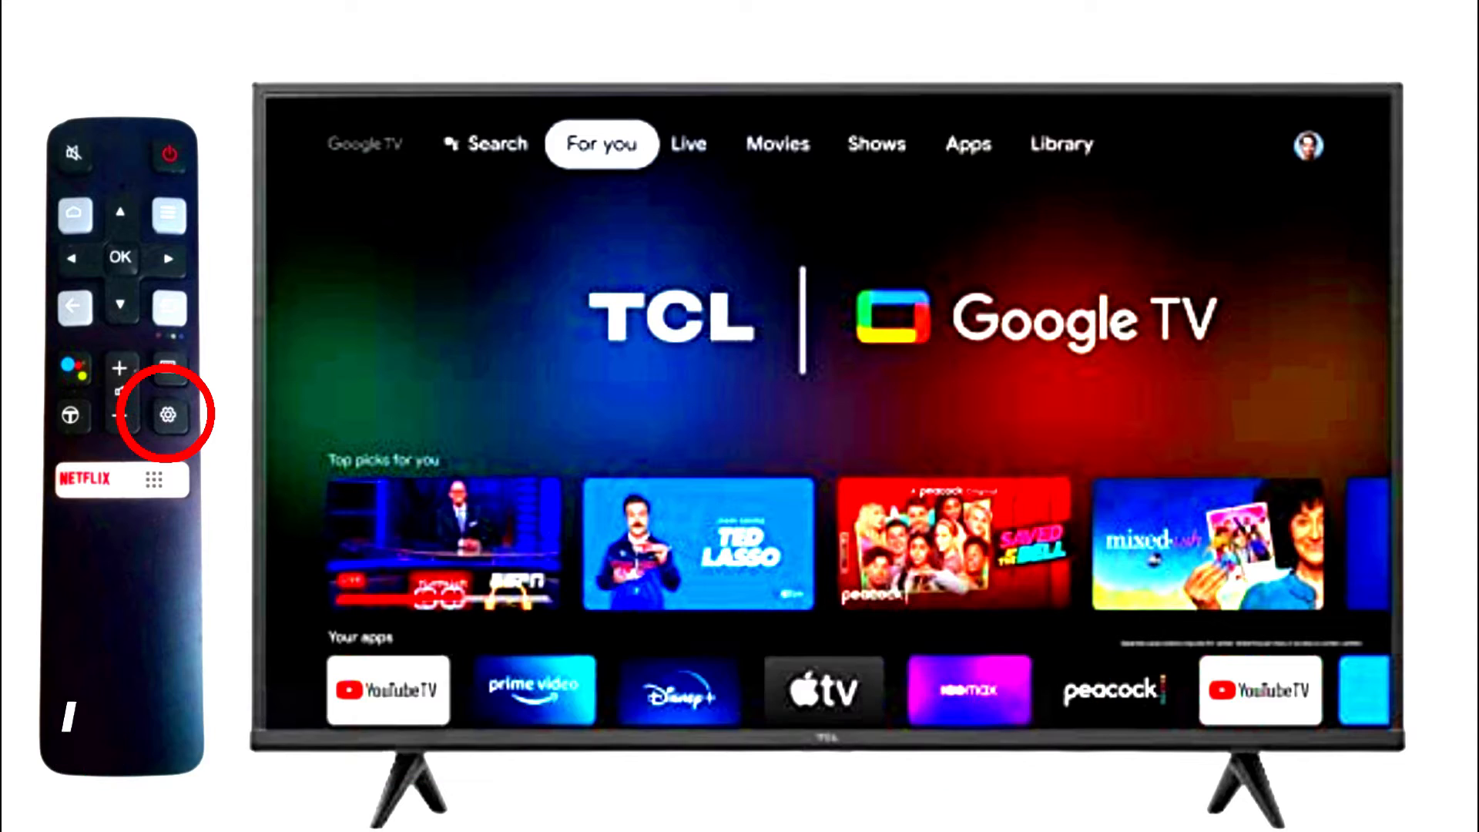
Step: Open the TV settings menu and move through to the About system update prompt
{"action": "left_click", "coordinate": [169, 416]}
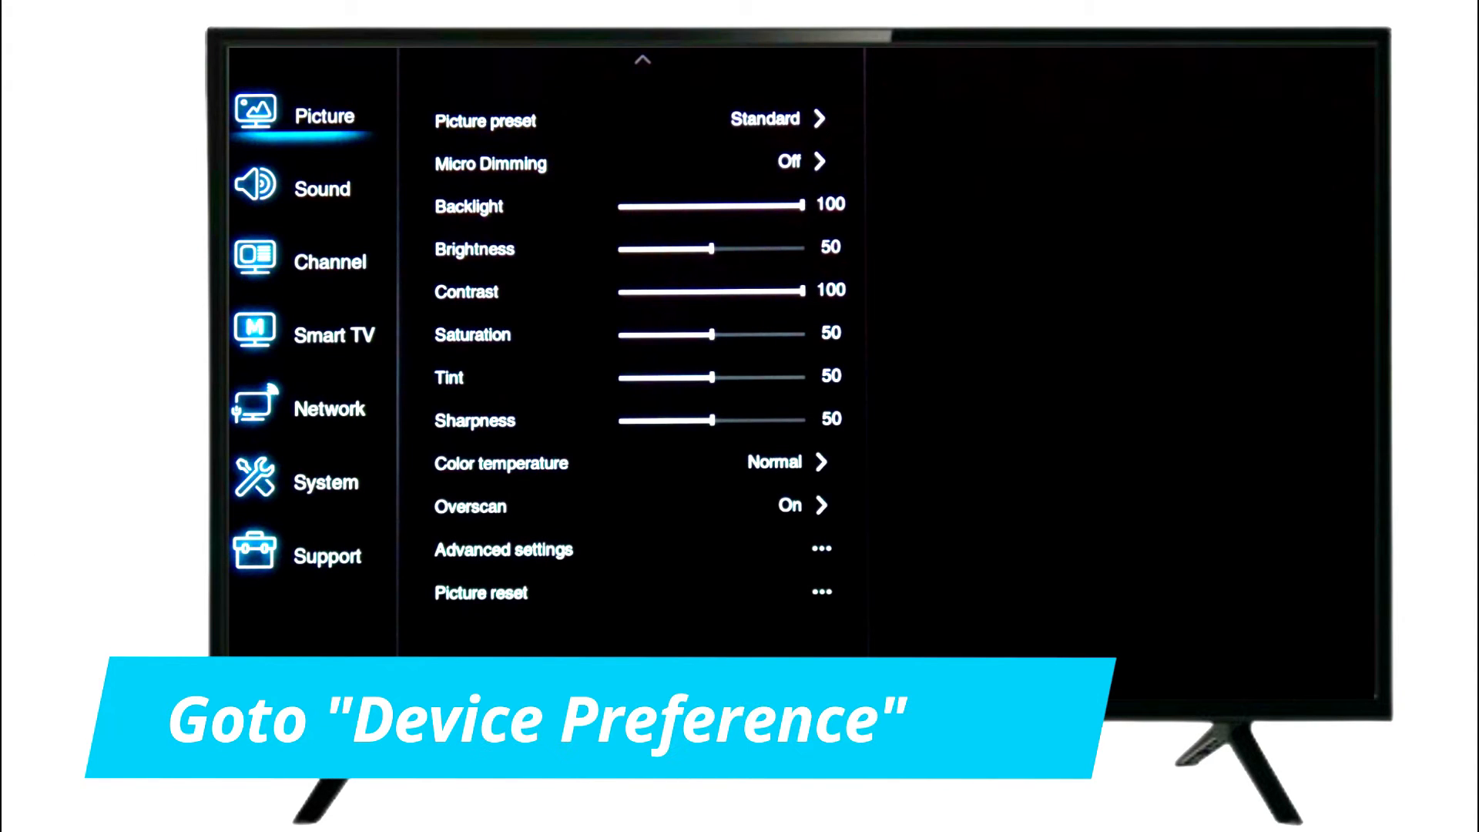
{"action": "left_click", "coordinate": [642, 121]}
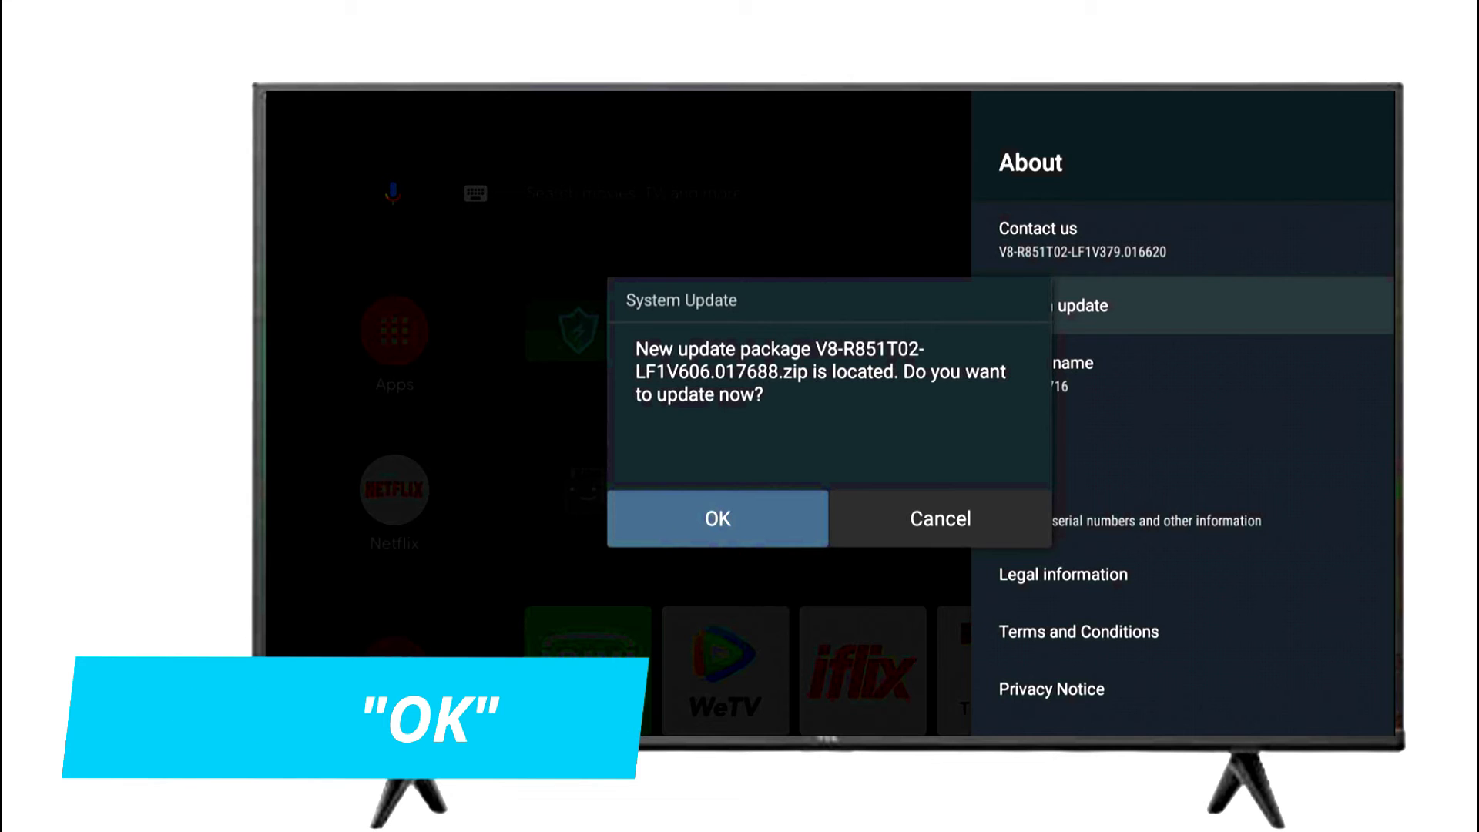
Step: Confirm installing the located update package to reach firmware V8-R851T02-LF1V606.017688
{"action": "left_click", "coordinate": [717, 518]}
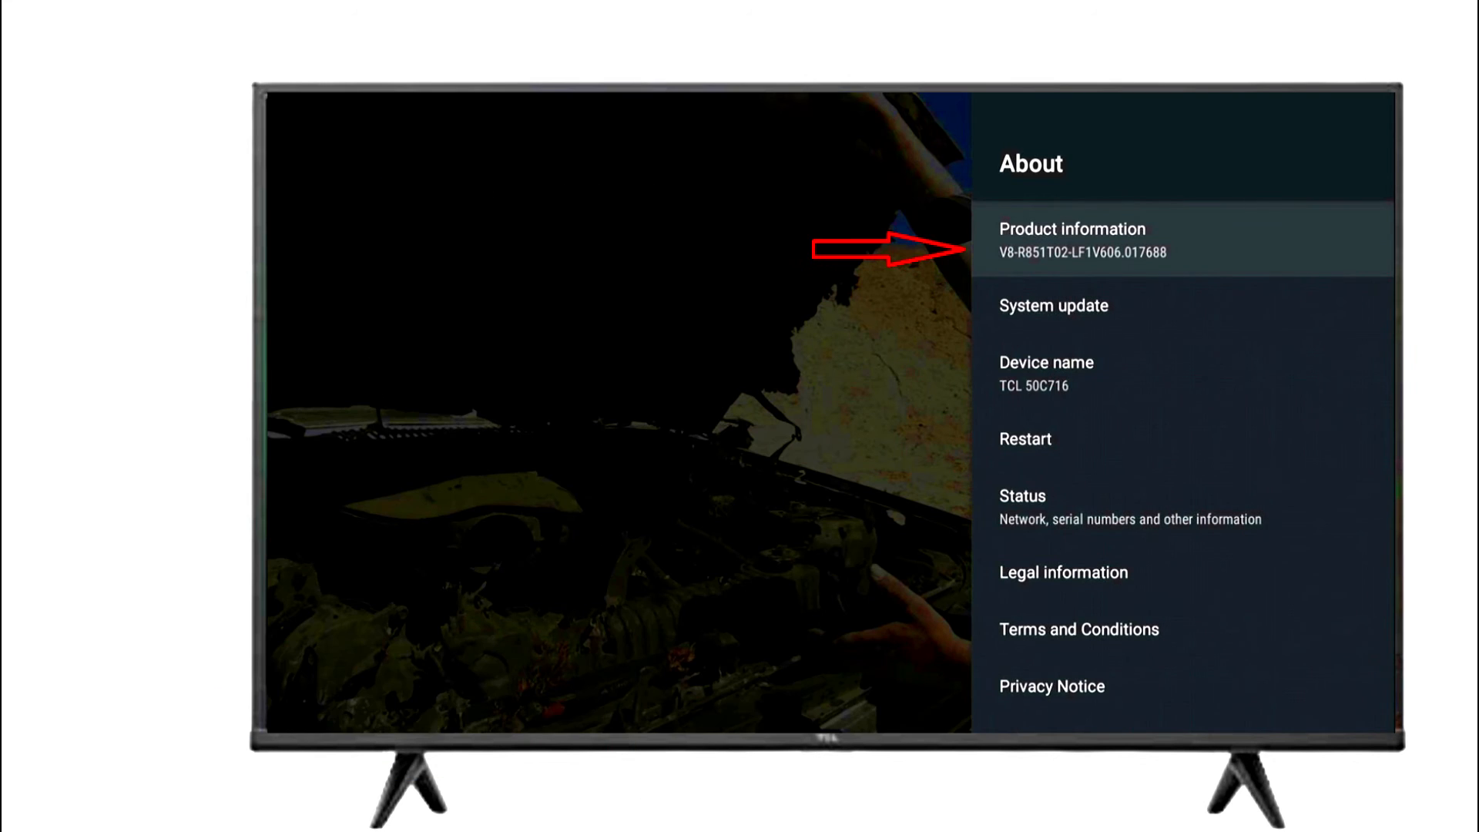